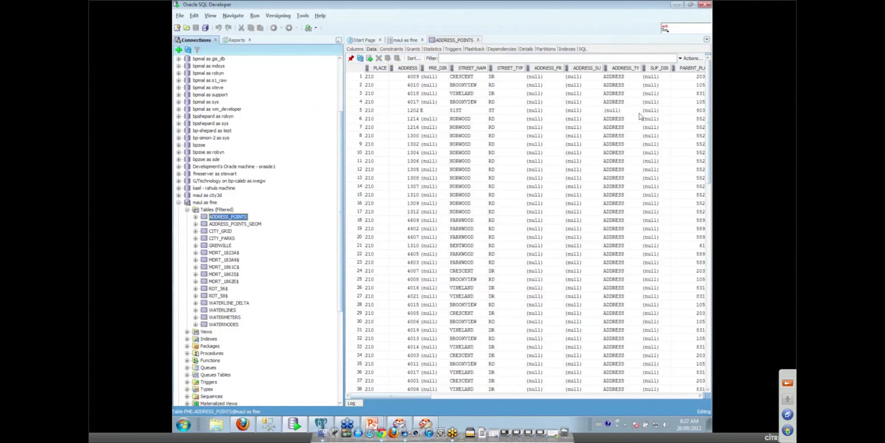
Show the ADDRESS_POINTS column definitions and data types in the table editor
{"action": "left_click", "coordinate": [354, 48]}
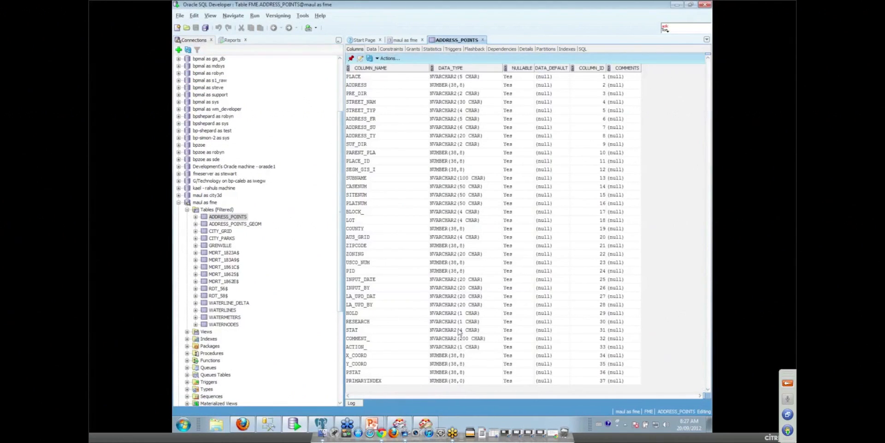
{"action": "mouse_move", "coordinate": [500, 215]}
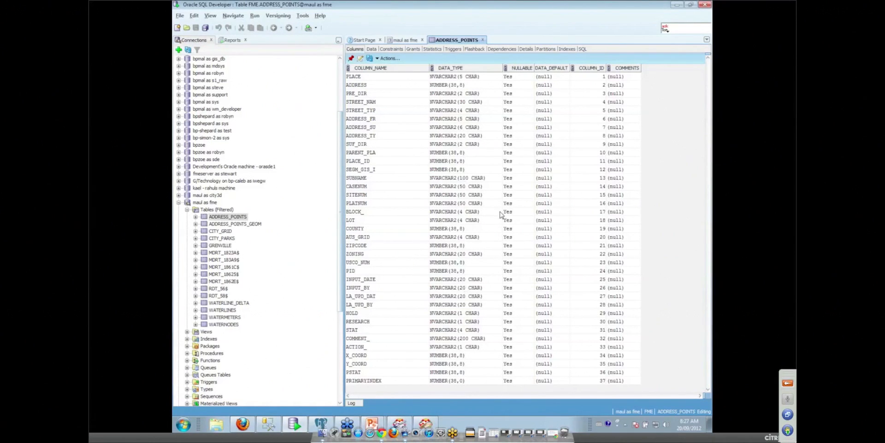
{"action": "mouse_move", "coordinate": [381, 282]}
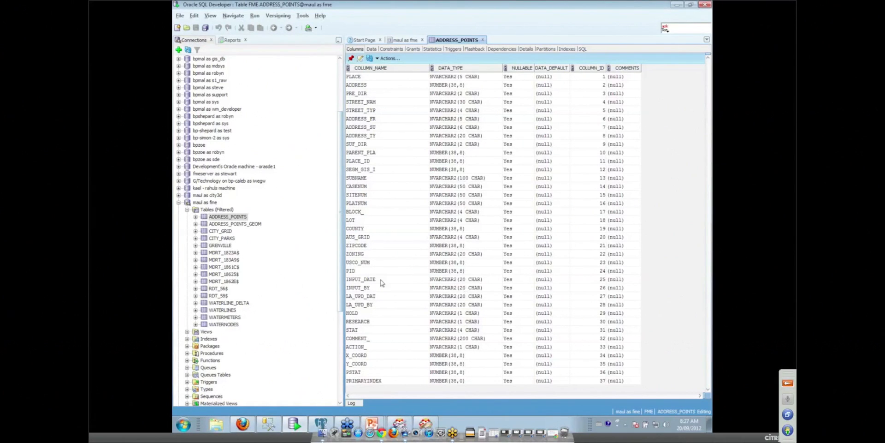
{"action": "mouse_move", "coordinate": [359, 365]}
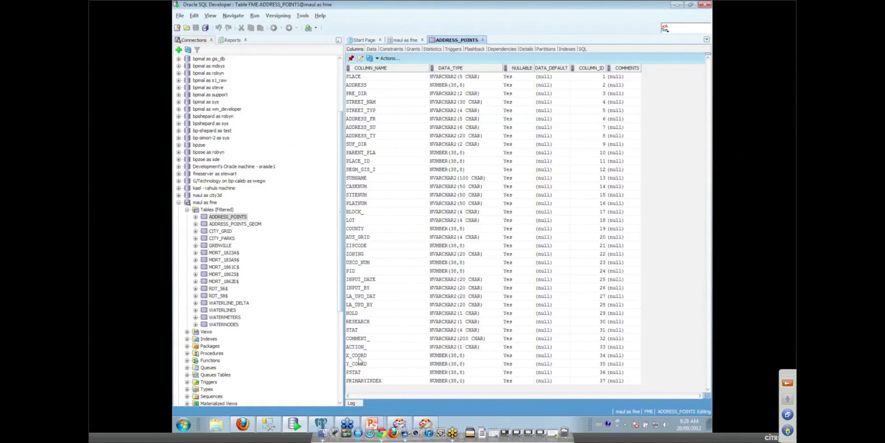
{"action": "mouse_move", "coordinate": [367, 363]}
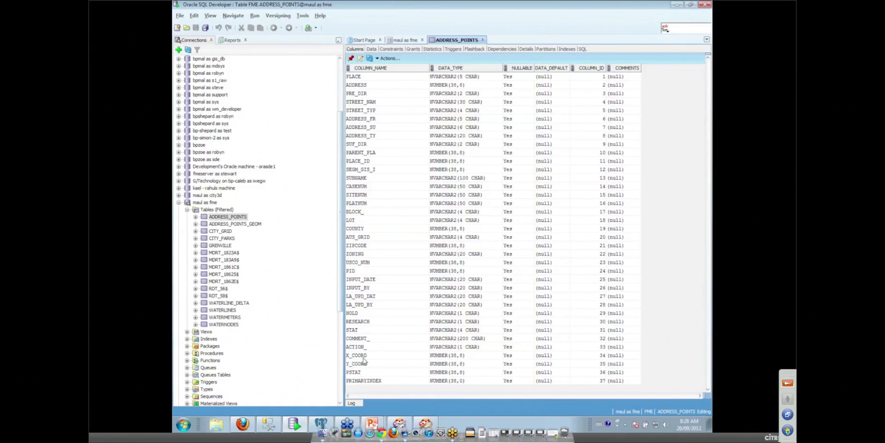
{"action": "mouse_move", "coordinate": [373, 367]}
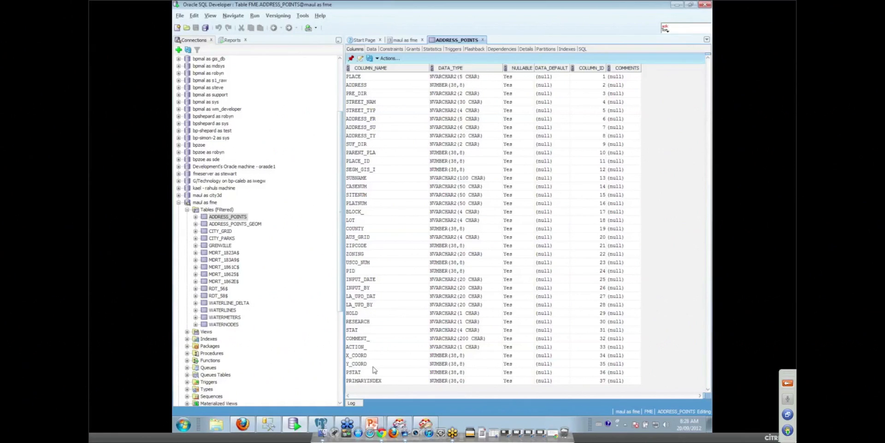
{"action": "mouse_move", "coordinate": [376, 368]}
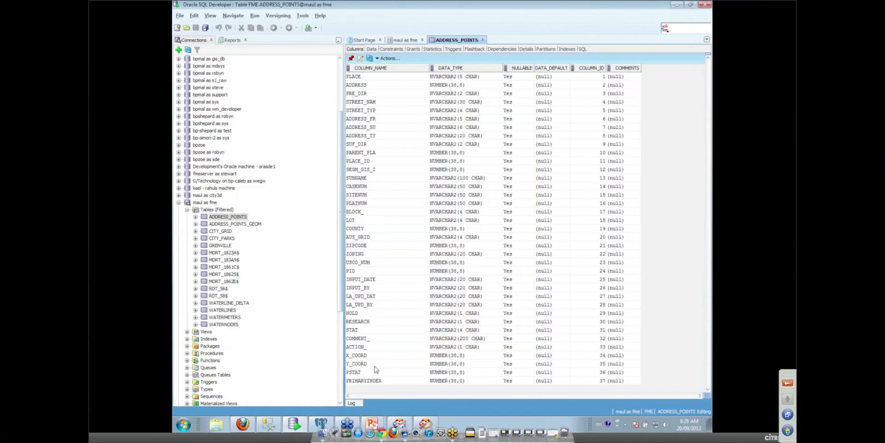
{"action": "mouse_move", "coordinate": [370, 364]}
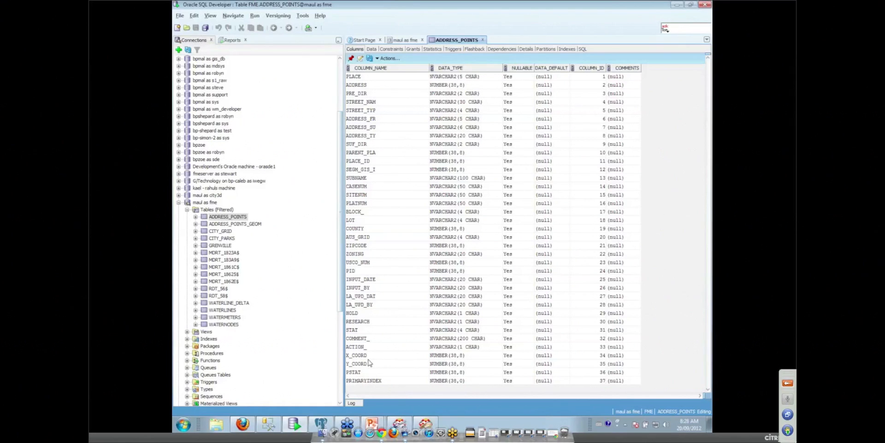
{"action": "mouse_move", "coordinate": [360, 364]}
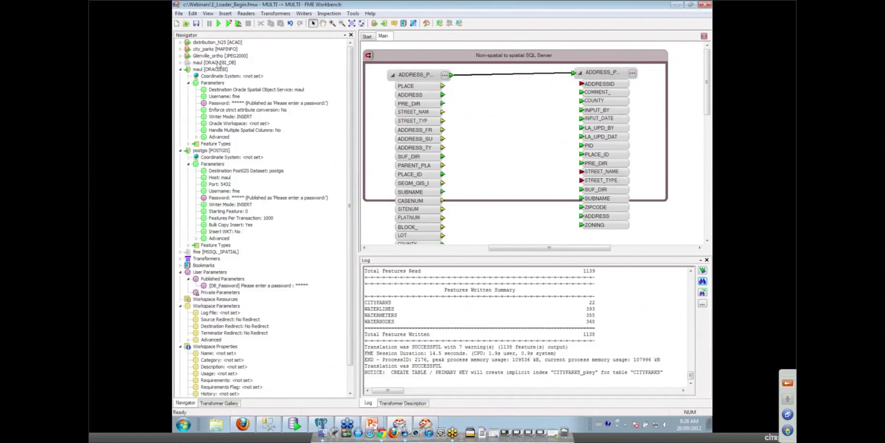
Enable the Oracle maul reader in the Navigator
{"action": "right_click", "coordinate": [216, 69]}
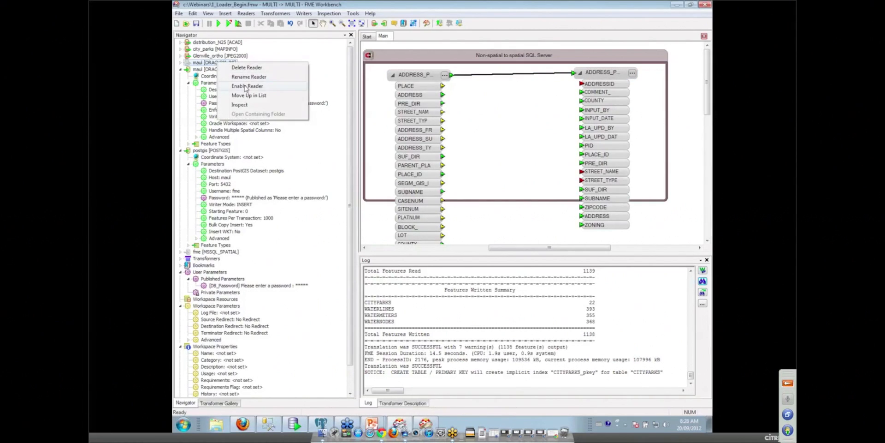
{"action": "left_click", "coordinate": [248, 86]}
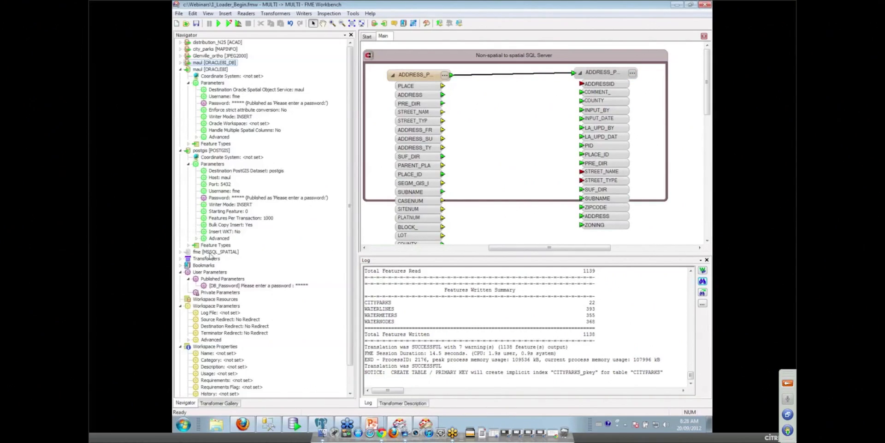
Link the SQL Server writer's Password to the DB_Password user parameter
{"action": "right_click", "coordinate": [214, 251]}
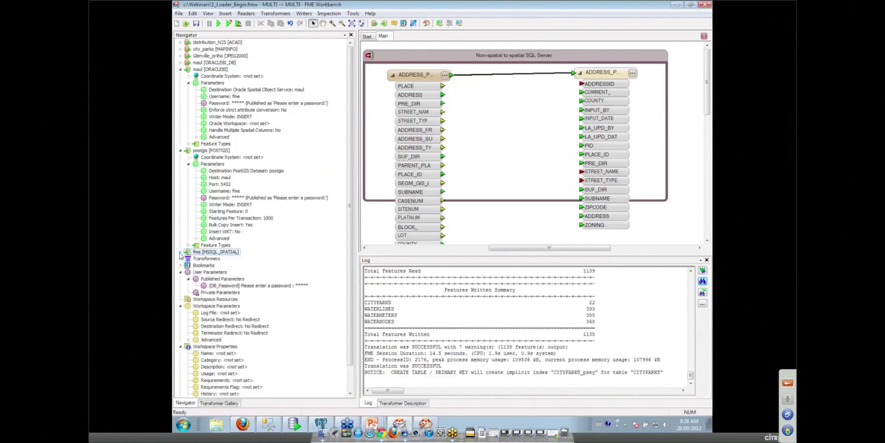
{"action": "right_click", "coordinate": [224, 286]}
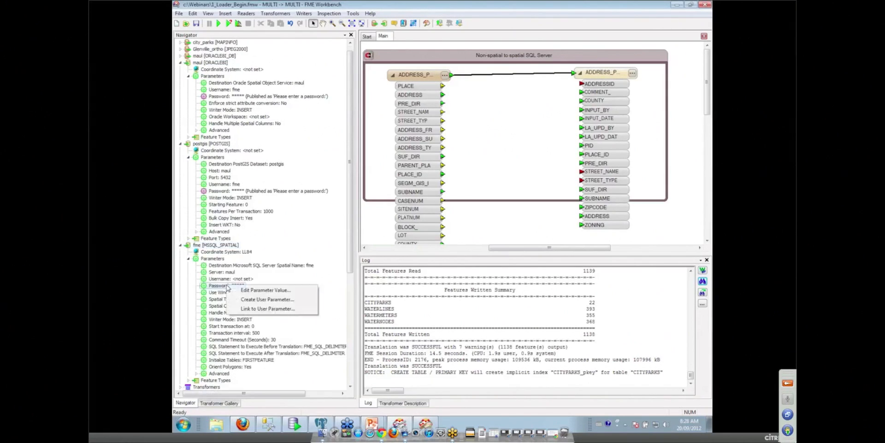
{"action": "left_click", "coordinate": [267, 308]}
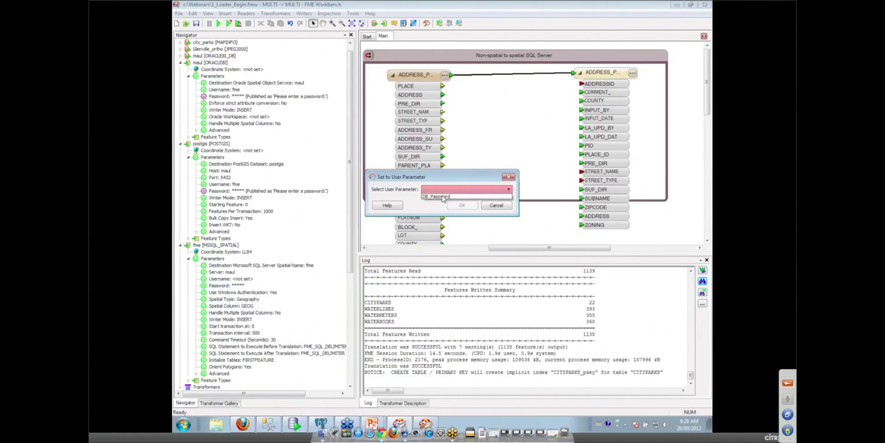
{"action": "left_click", "coordinate": [441, 195]}
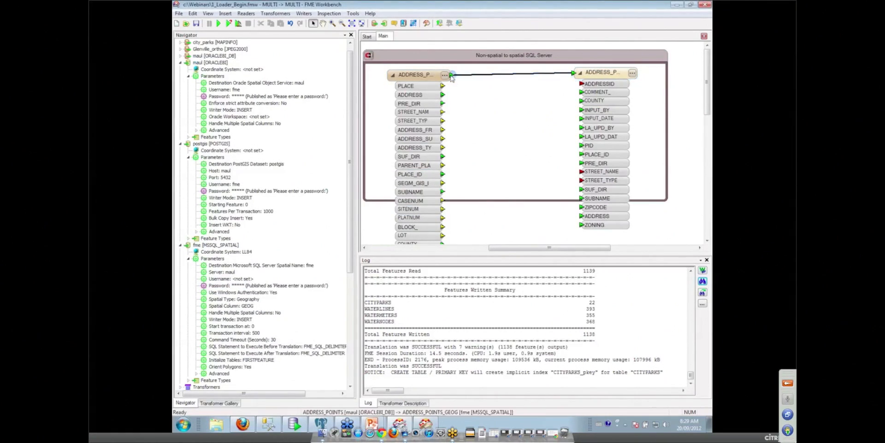
Review the writer parameters and select the source-to-destination feature type link
{"action": "scroll", "scroll_direction": "down", "scroll_amount": 3}
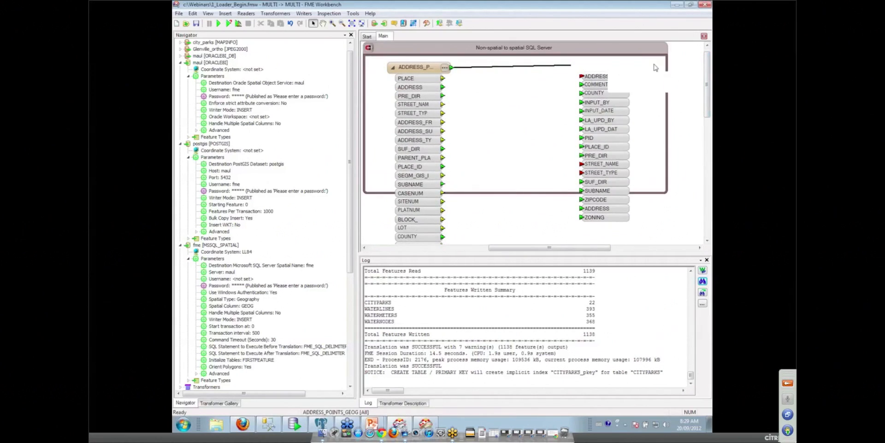
{"action": "scroll", "scroll_direction": "down", "scroll_amount": 3}
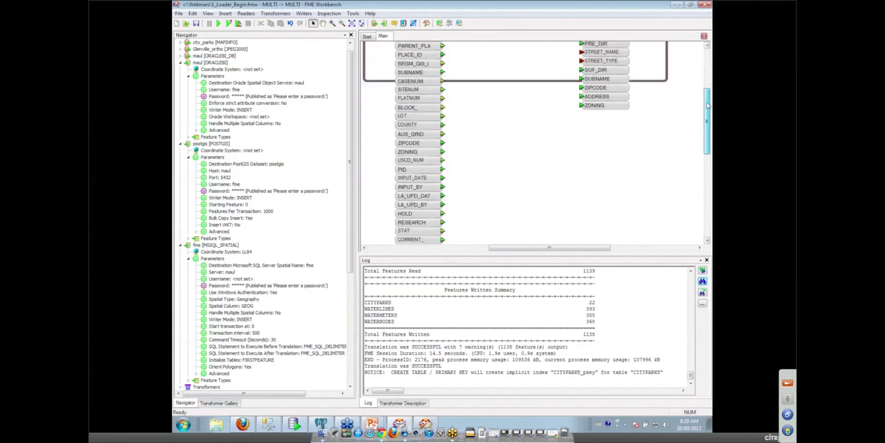
{"action": "scroll", "scroll_direction": "down", "scroll_amount": 3}
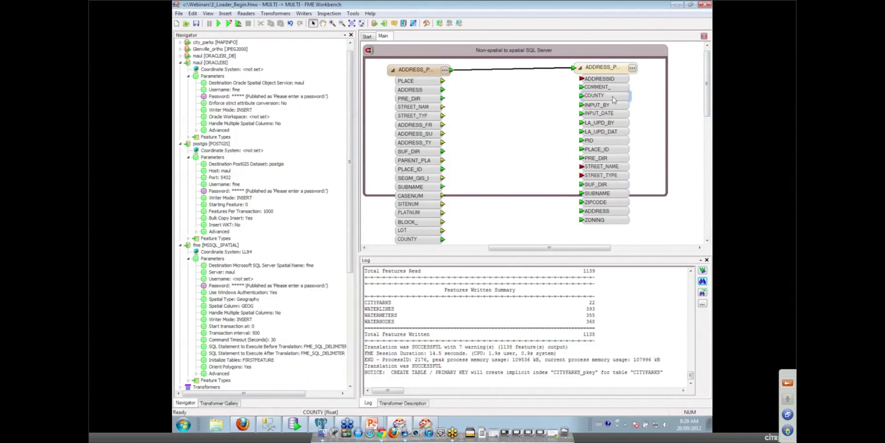
{"action": "mouse_move", "coordinate": [595, 79]}
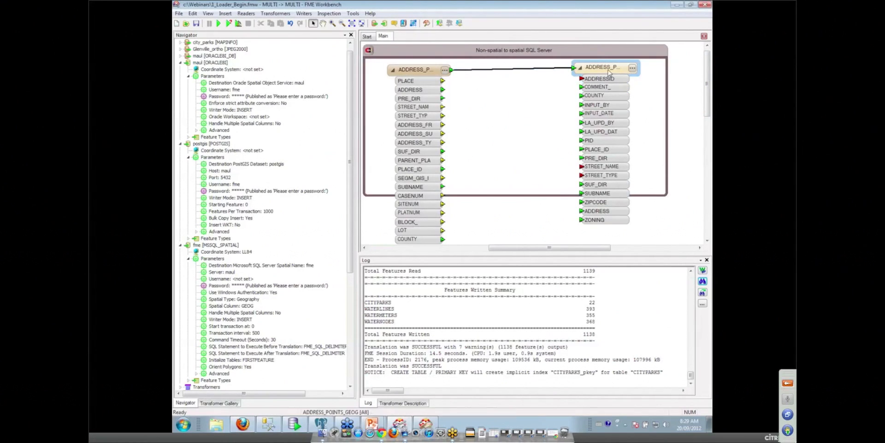
{"action": "left_click", "coordinate": [300, 13]}
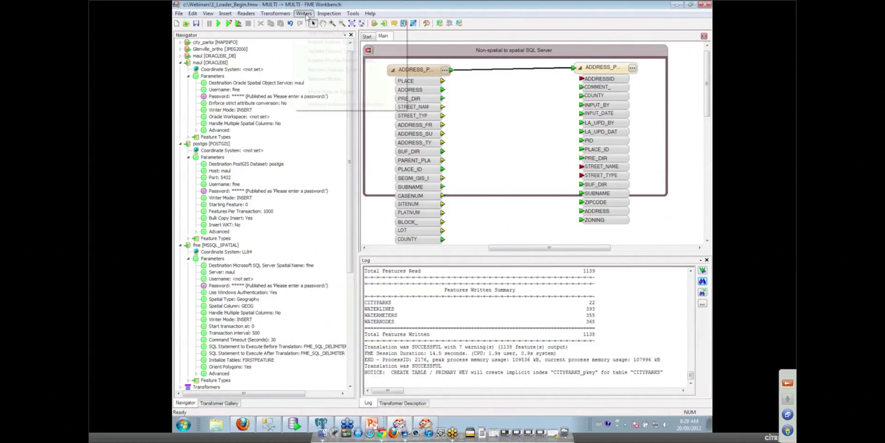
{"action": "left_click", "coordinate": [304, 13]}
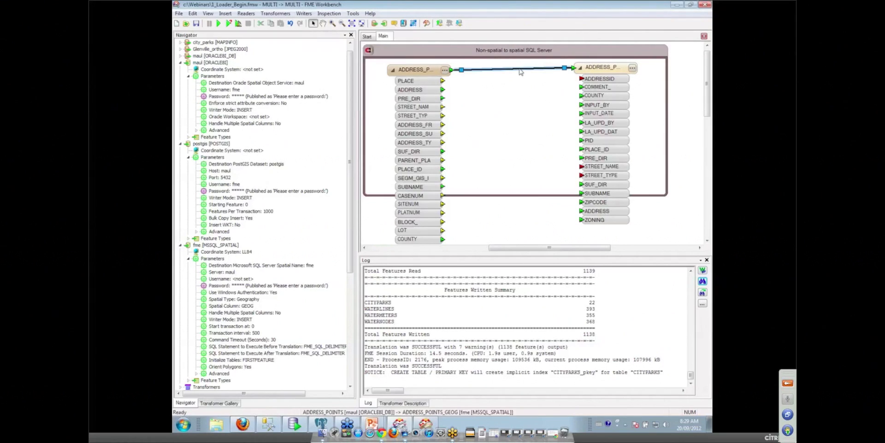
In AttributeCopier_2 map PRIMARYINDEX to ADDRESSID, STREET_NAM to STREET_NAME and pick a STREET_TYP target
{"action": "type", "text": "attr"}
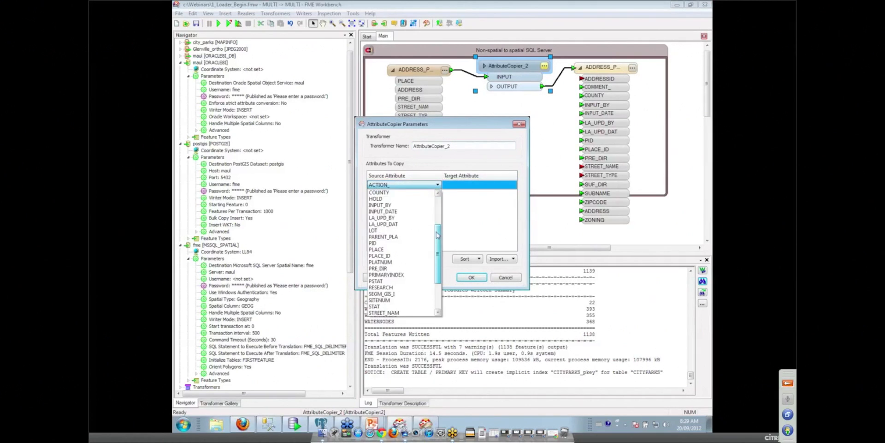
{"action": "left_click", "coordinate": [388, 275]}
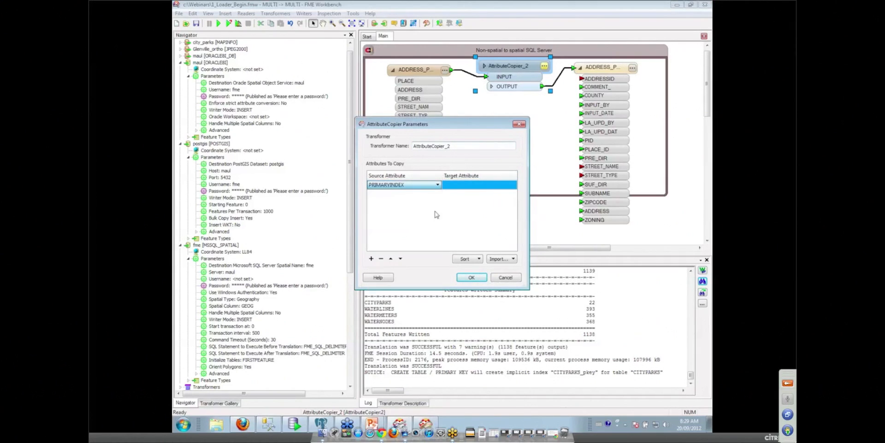
{"action": "left_click", "coordinate": [512, 184]}
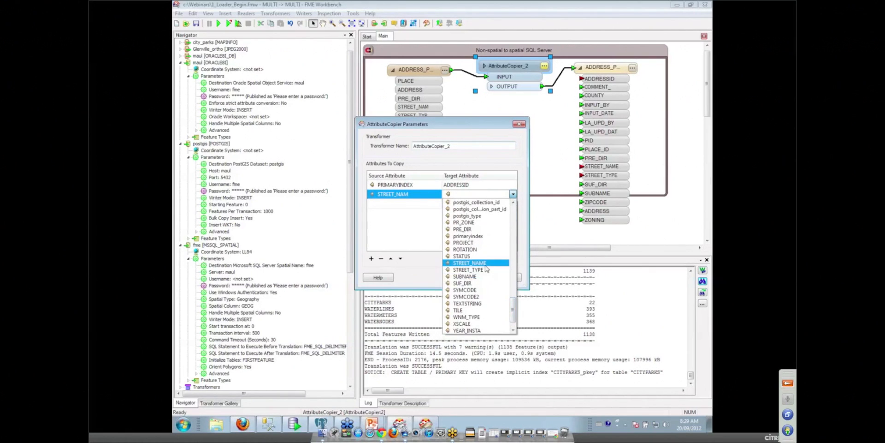
{"action": "left_click", "coordinate": [469, 262]}
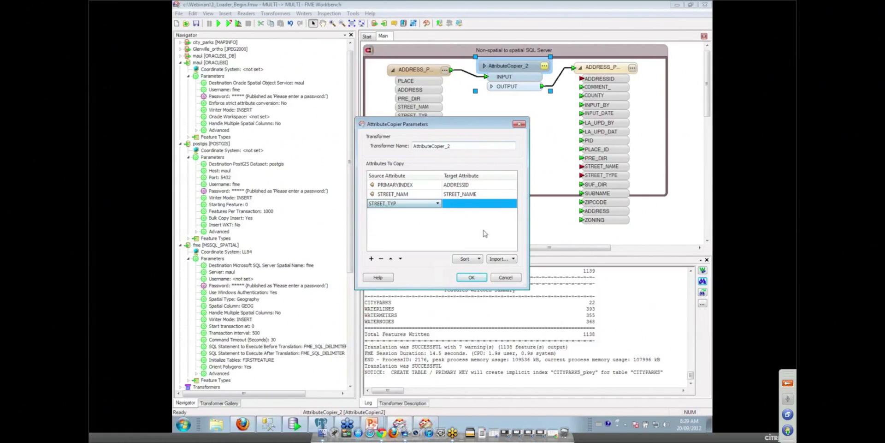
{"action": "left_click", "coordinate": [513, 203]}
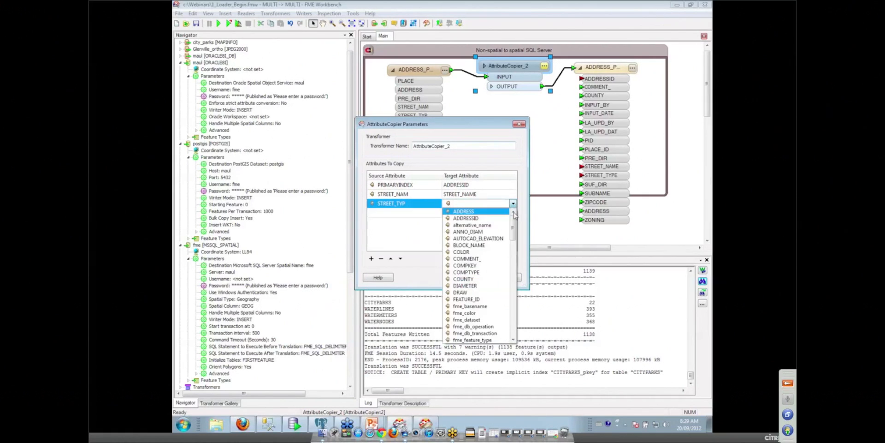
{"action": "scroll", "scroll_direction": "down", "scroll_amount": 3}
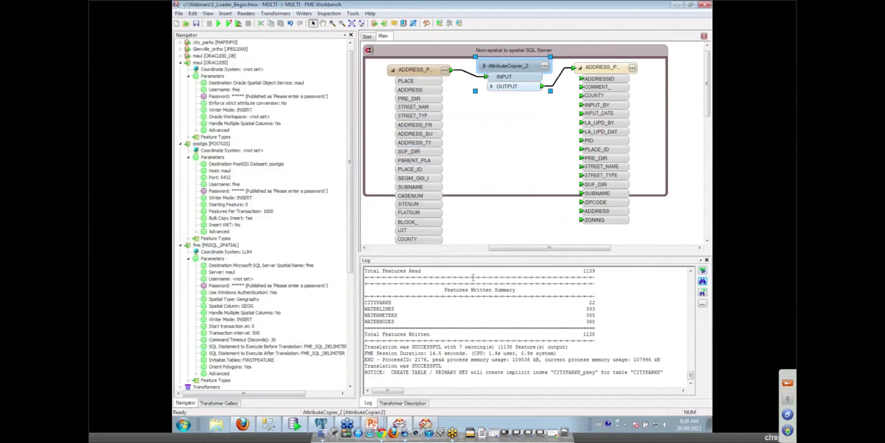
{"action": "mouse_move", "coordinate": [487, 271]}
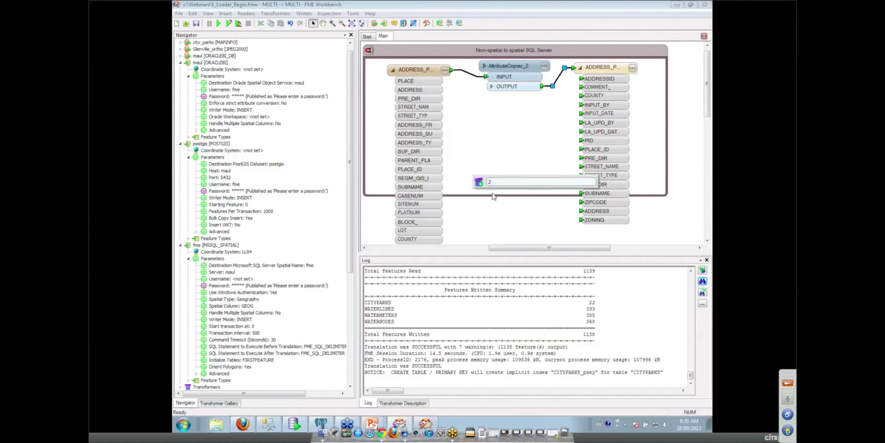
Add a 2DPointReplacer transformer via Quick Add and open its parameters
{"action": "type", "text": "dpo"}
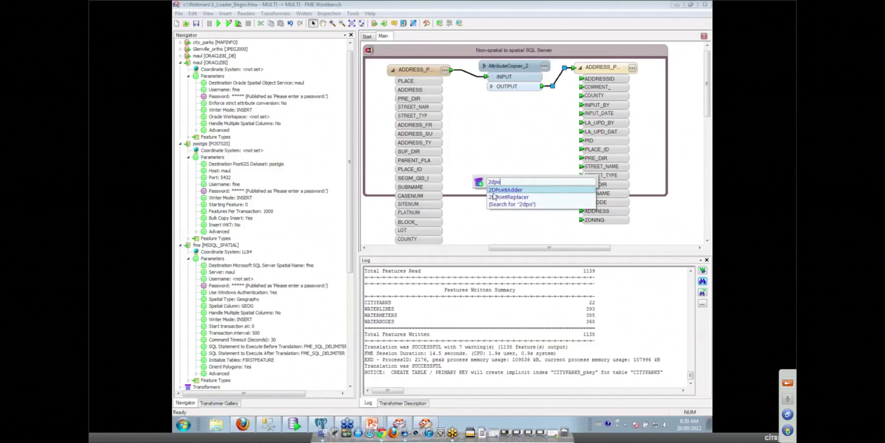
{"action": "left_click", "coordinate": [511, 197]}
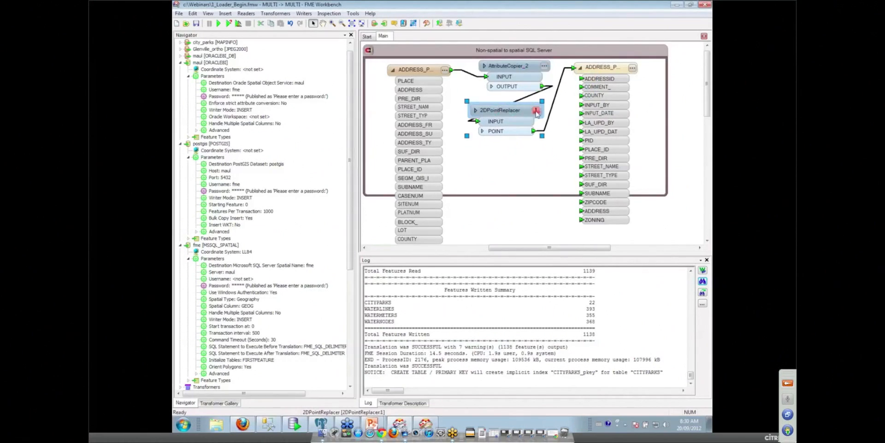
{"action": "double_click", "coordinate": [499, 109]}
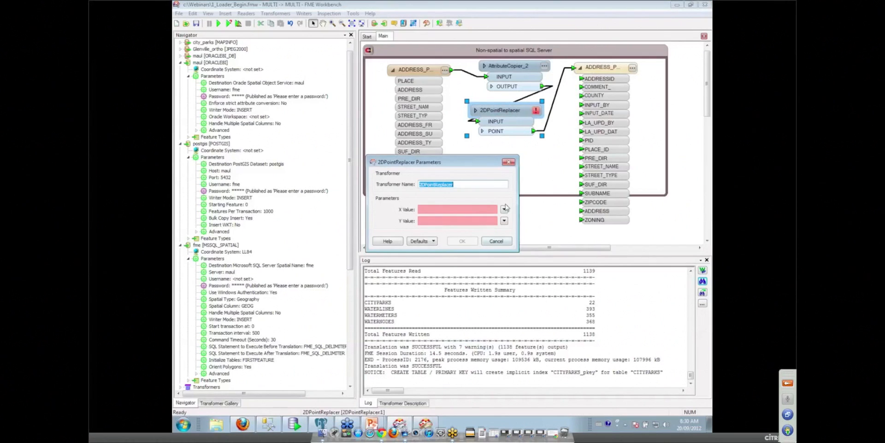
Set the 2DPointReplacer X value to X_COORD and Y value to Y_COORD
{"action": "left_click", "coordinate": [504, 209]}
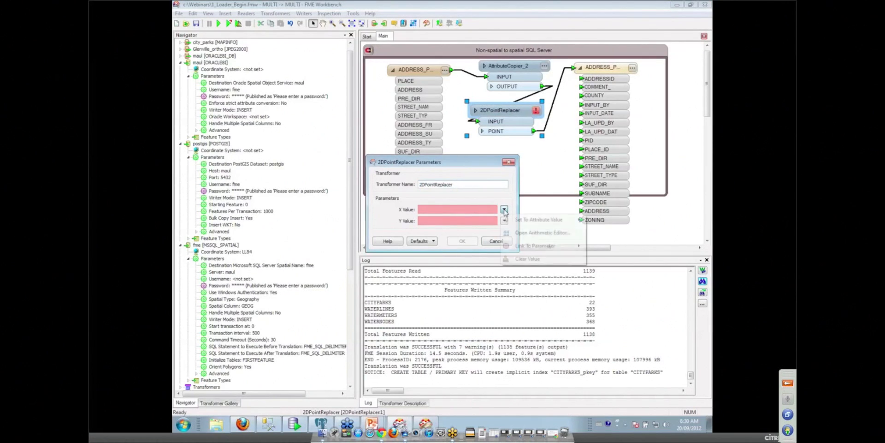
{"action": "left_click", "coordinate": [503, 208]}
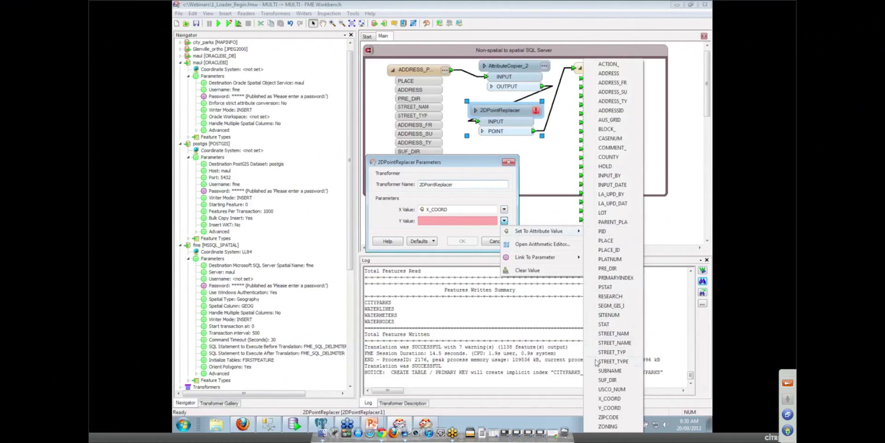
{"action": "left_click", "coordinate": [608, 407]}
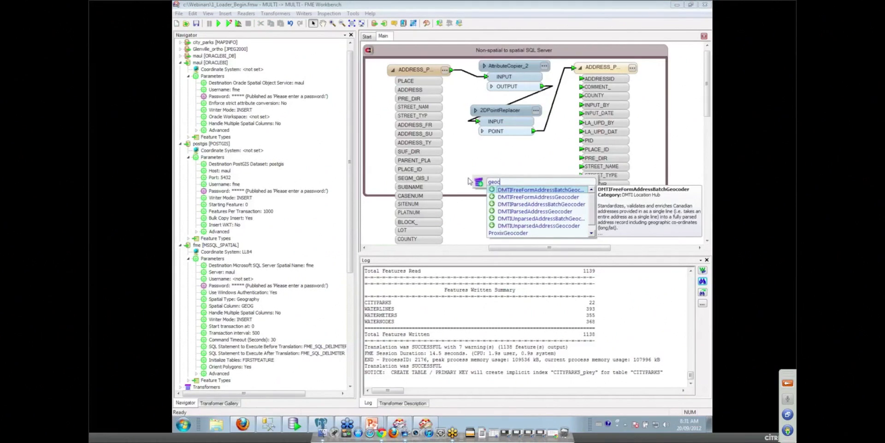
{"action": "mouse_move", "coordinate": [504, 238]}
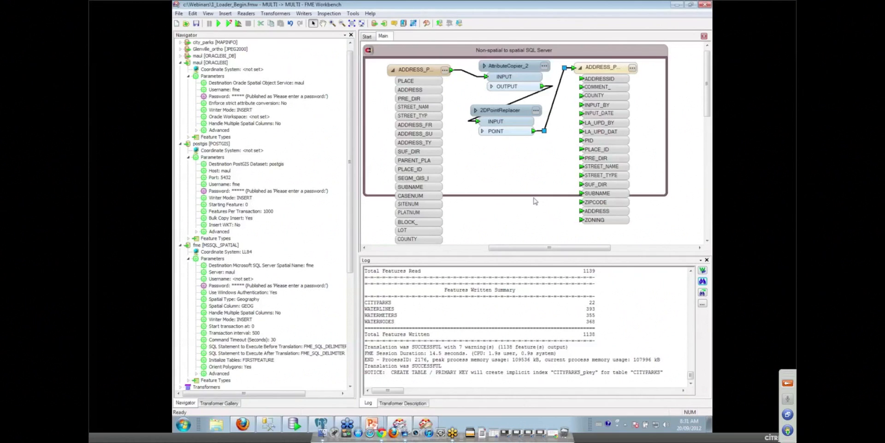
{"action": "mouse_move", "coordinate": [265, 302]}
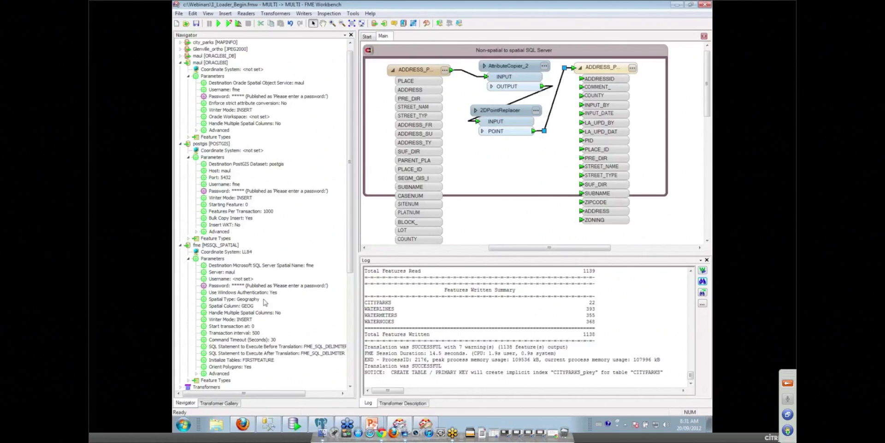
{"action": "mouse_move", "coordinate": [263, 300]}
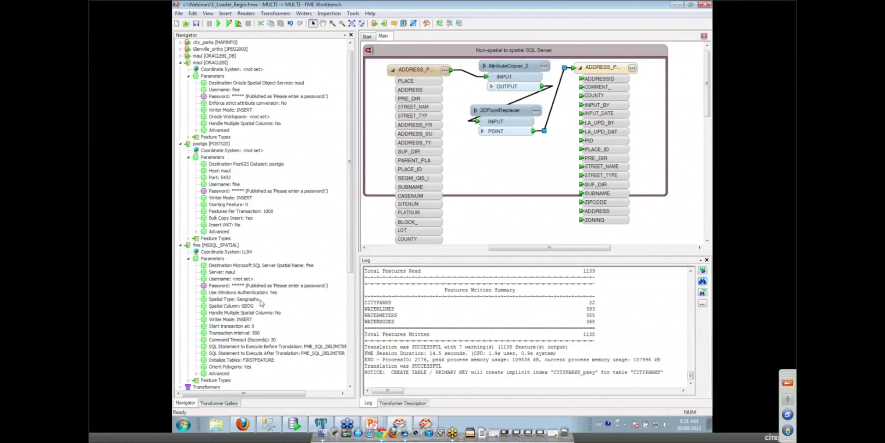
{"action": "mouse_move", "coordinate": [264, 303]}
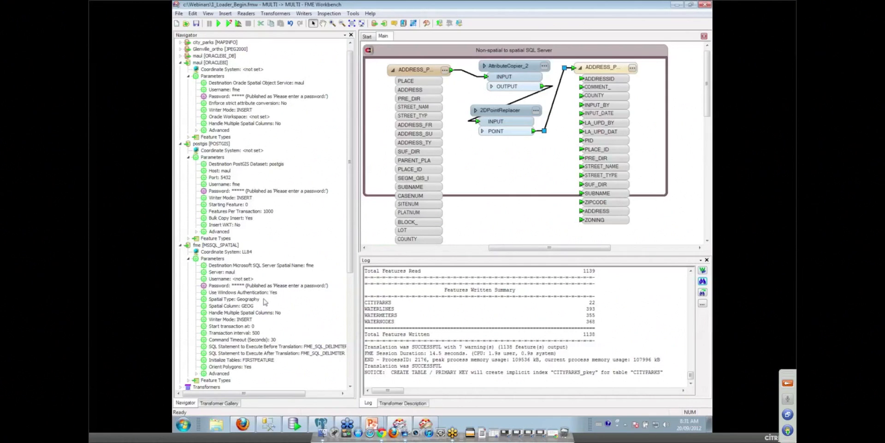
{"action": "mouse_move", "coordinate": [243, 256]}
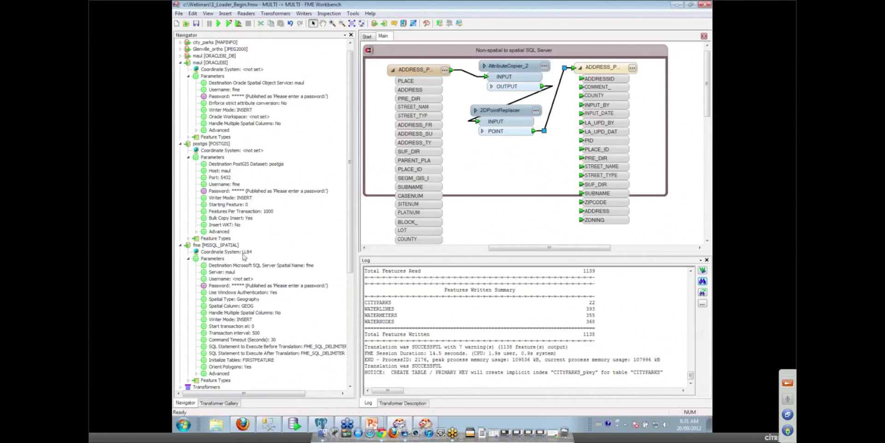
{"action": "mouse_move", "coordinate": [249, 260]}
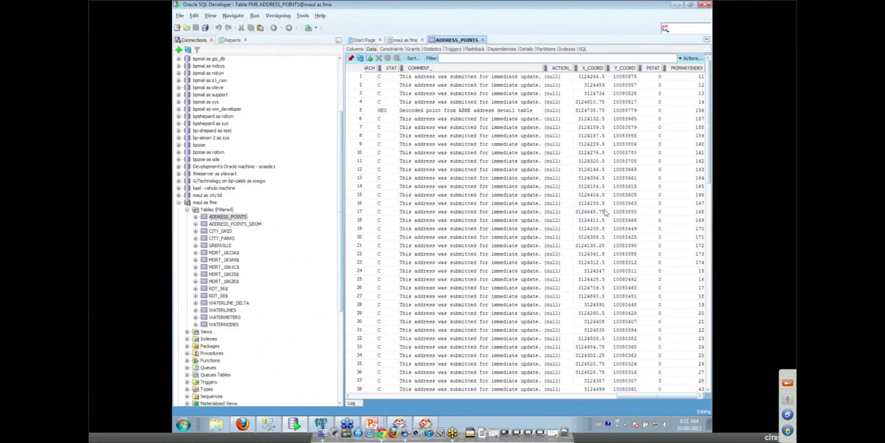
{"action": "mouse_move", "coordinate": [616, 265]}
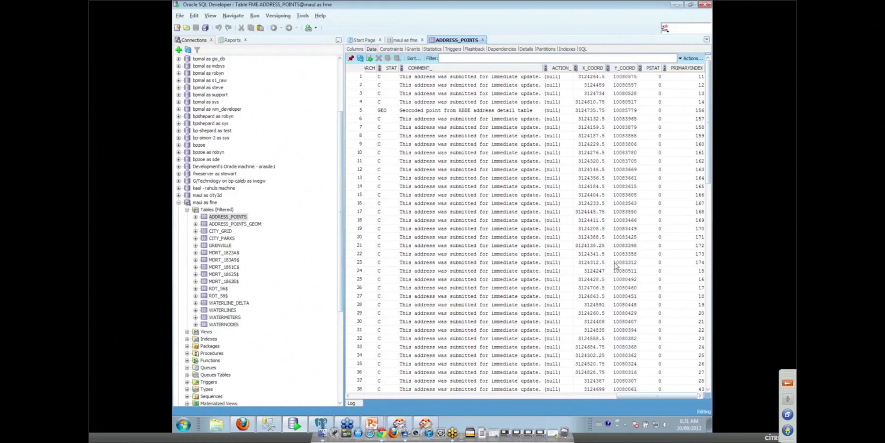
{"action": "mouse_move", "coordinate": [440, 372]}
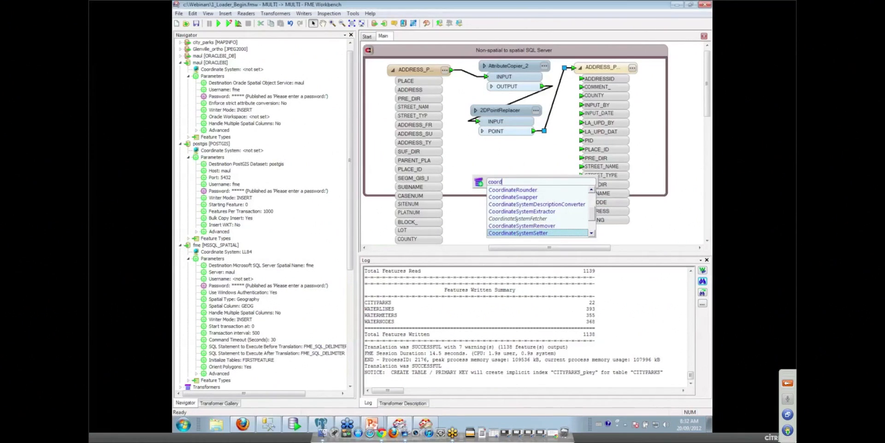
Add a CoordinateSystemSetter after the point replacer and set it to TX83-CF
{"action": "left_click", "coordinate": [516, 233]}
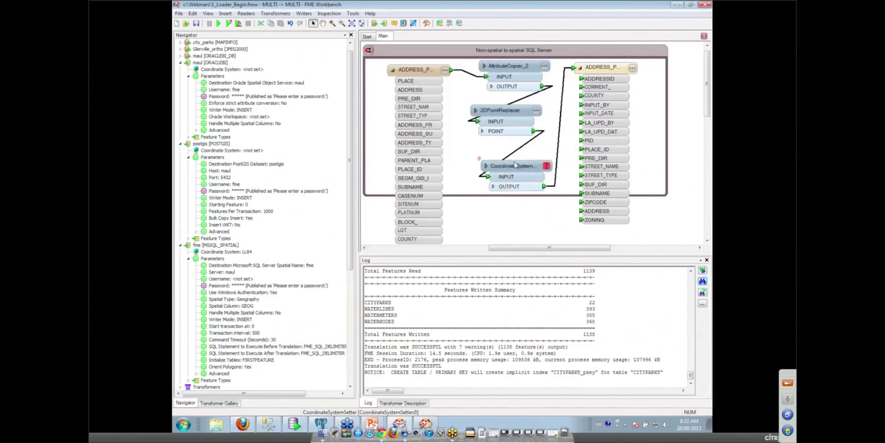
{"action": "double_click", "coordinate": [506, 166]}
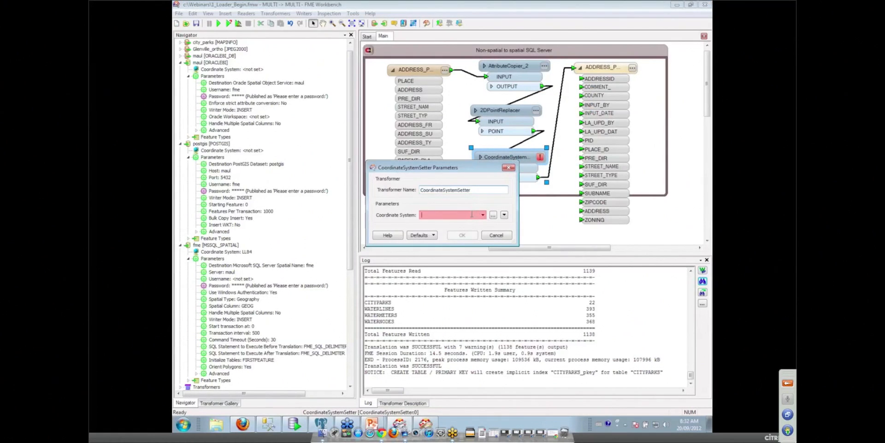
{"action": "type", "text": "tx83-cf"}
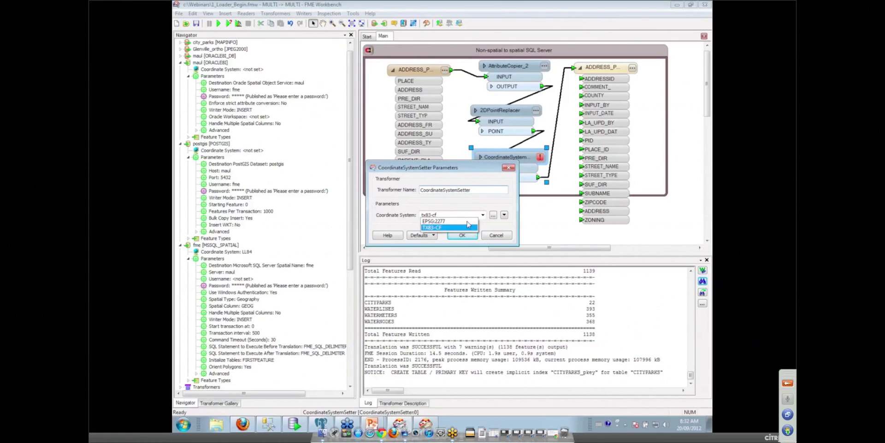
{"action": "left_click", "coordinate": [448, 226]}
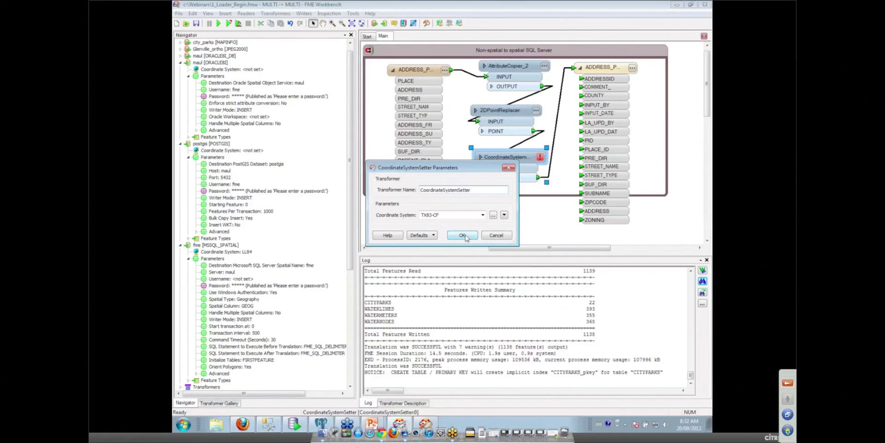
{"action": "mouse_move", "coordinate": [463, 235]}
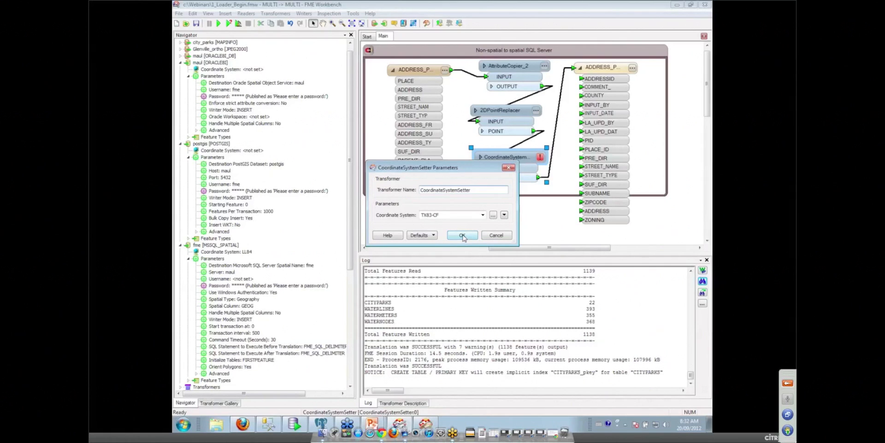
{"action": "left_click", "coordinate": [463, 235]}
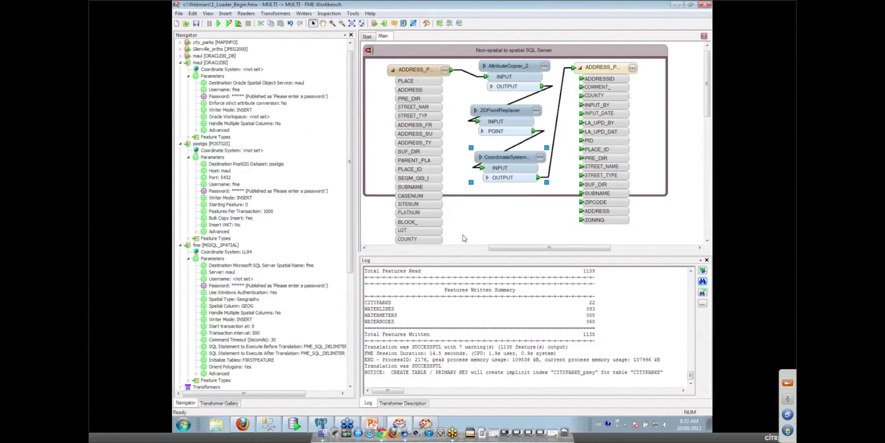
{"action": "mouse_move", "coordinate": [542, 225]}
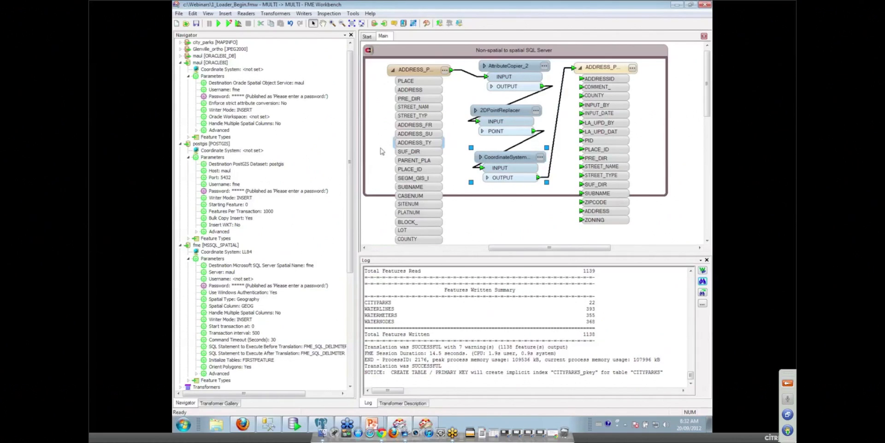
{"action": "mouse_move", "coordinate": [271, 432]}
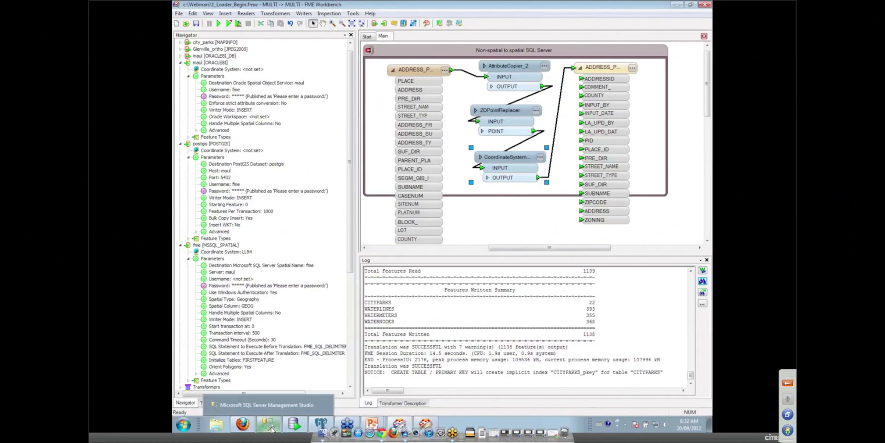
In Management Studio, select the top rows of dbo.ADDRESS_POINTS_GEOG and maximize the window
{"action": "left_click", "coordinate": [269, 424]}
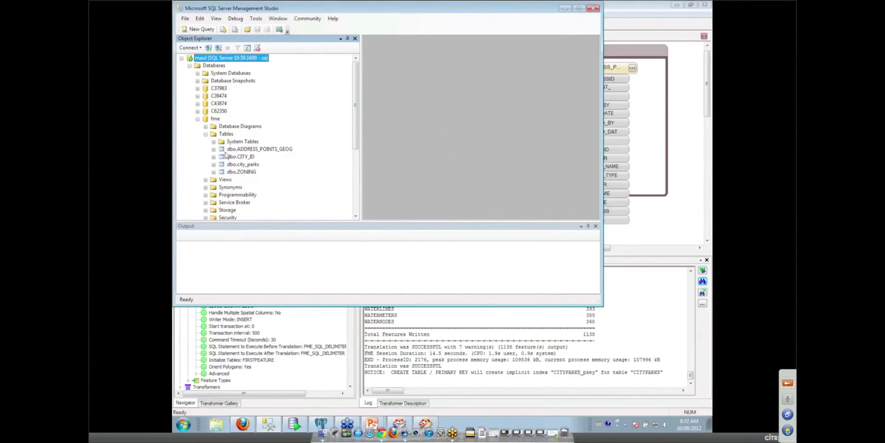
{"action": "mouse_move", "coordinate": [239, 149]}
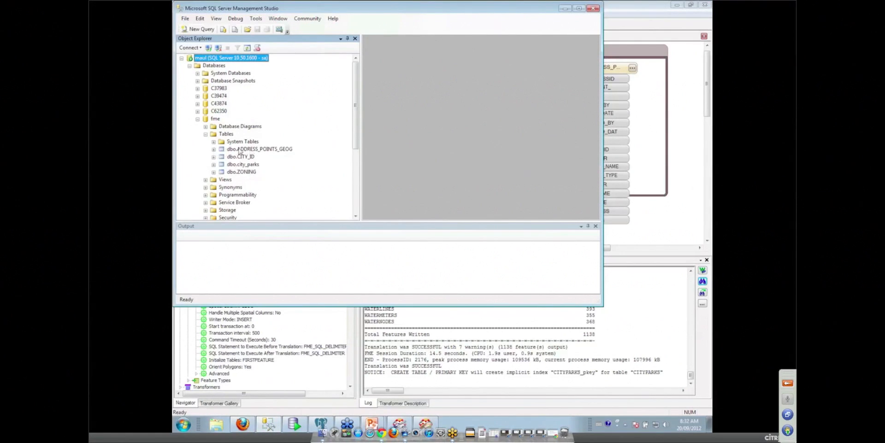
{"action": "right_click", "coordinate": [259, 149]}
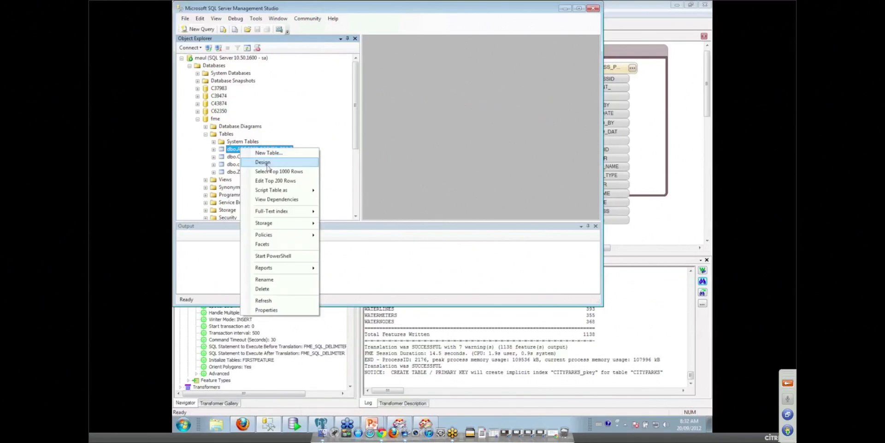
{"action": "left_click", "coordinate": [262, 162]}
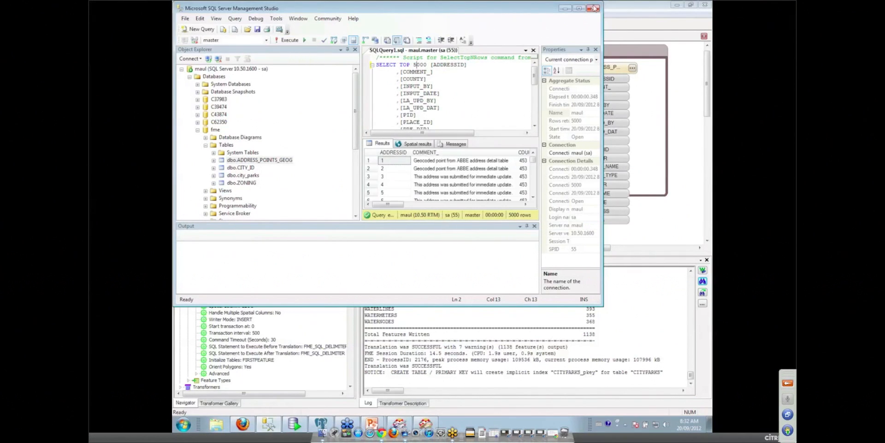
{"action": "left_click", "coordinate": [583, 8]}
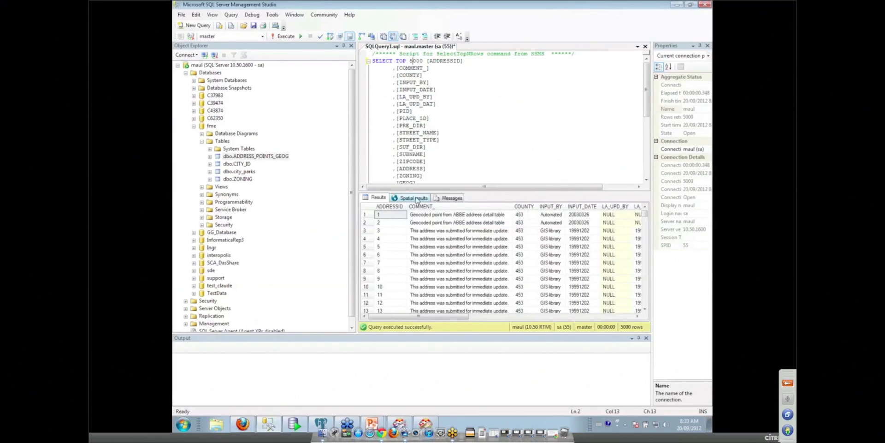
Plot the GEOG column in the Spatial results view and zoom into the points
{"action": "left_click", "coordinate": [413, 197]}
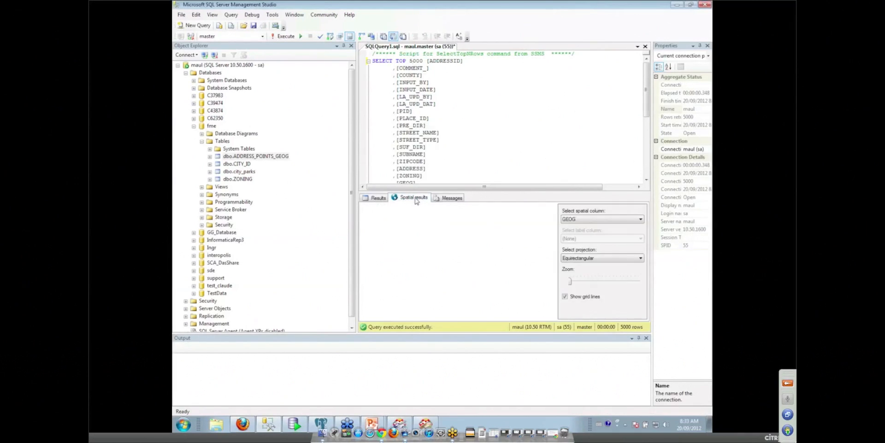
{"action": "left_click", "coordinate": [414, 197]}
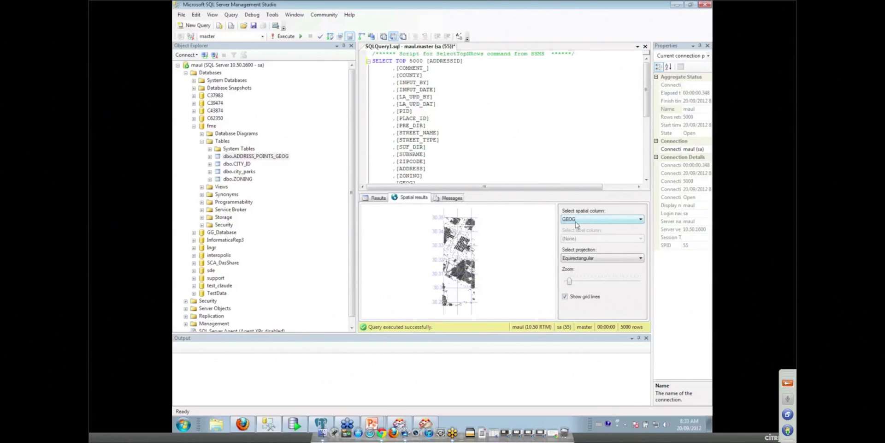
{"action": "mouse_move", "coordinate": [579, 225]}
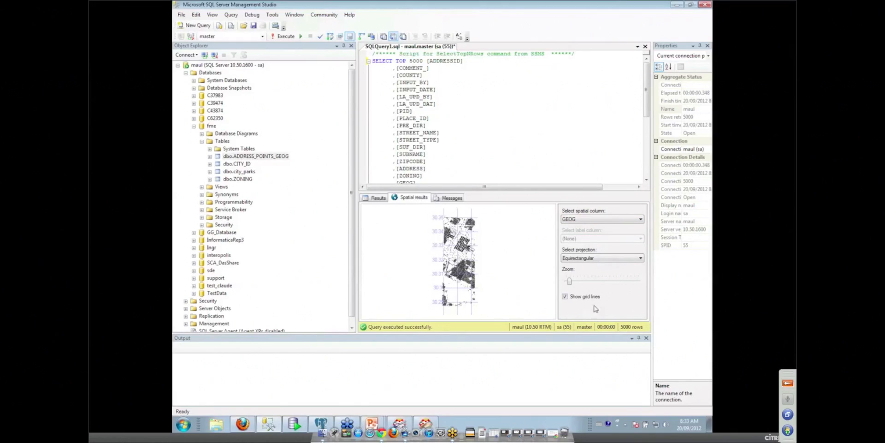
{"action": "left_click_drag", "start_coordinate": [569, 281], "coordinate": [590, 281]}
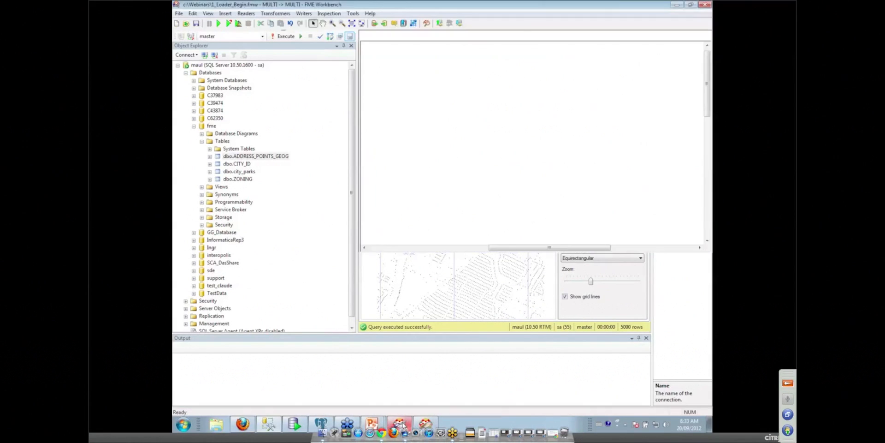
Set the Oracle reader's WHERE Clause to STAT <>'INAC'
{"action": "left_click", "coordinate": [399, 424]}
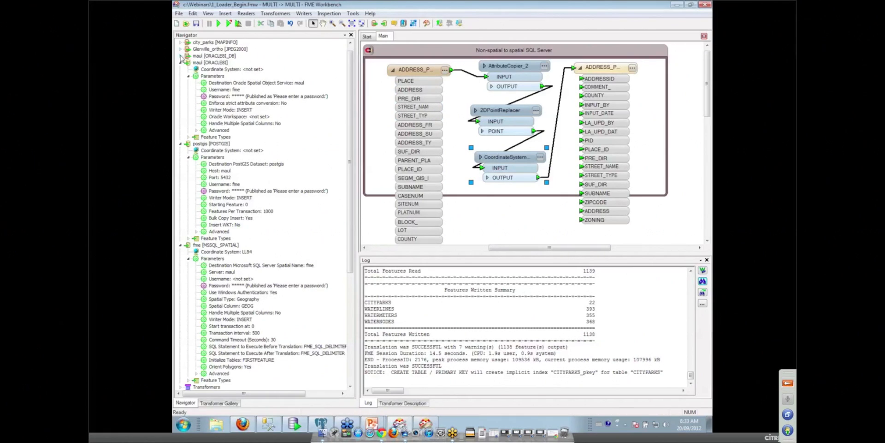
{"action": "scroll", "scroll_direction": "down", "scroll_amount": 3}
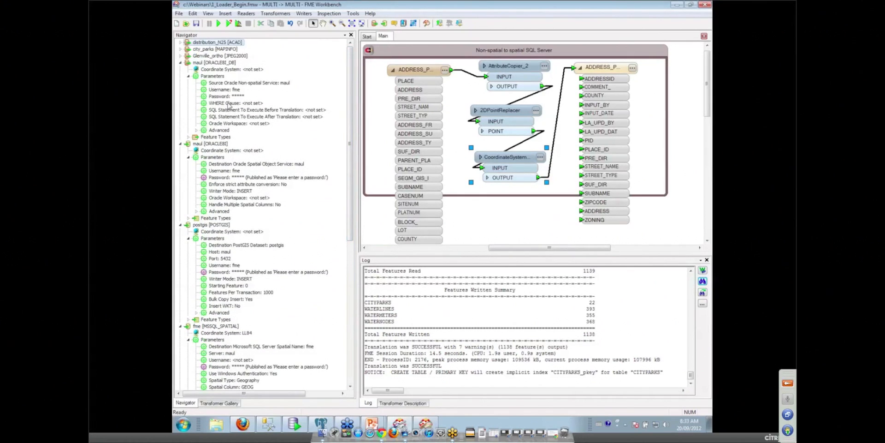
{"action": "right_click", "coordinate": [226, 103]}
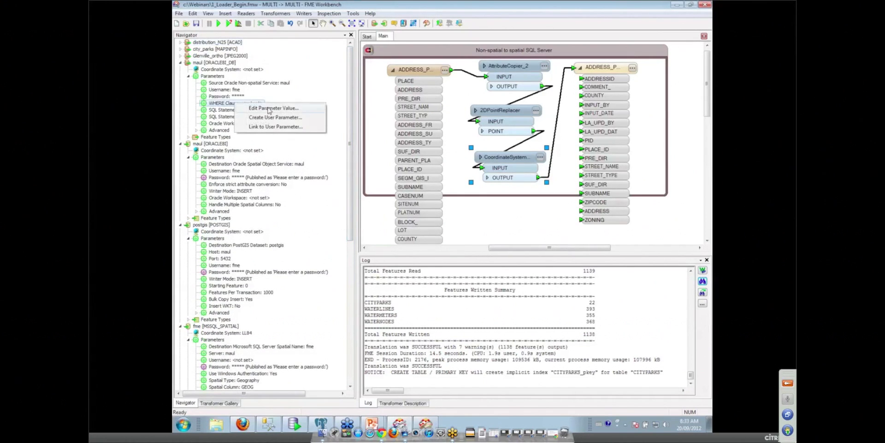
{"action": "left_click", "coordinate": [269, 107]}
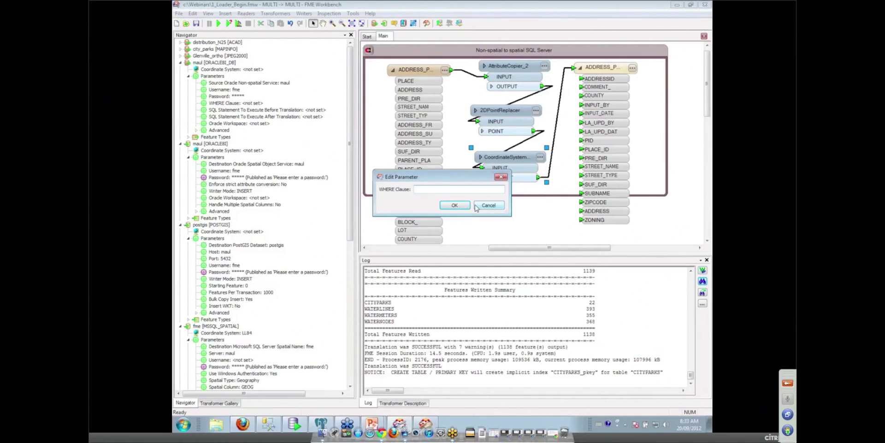
{"action": "type", "text": "STAT"}
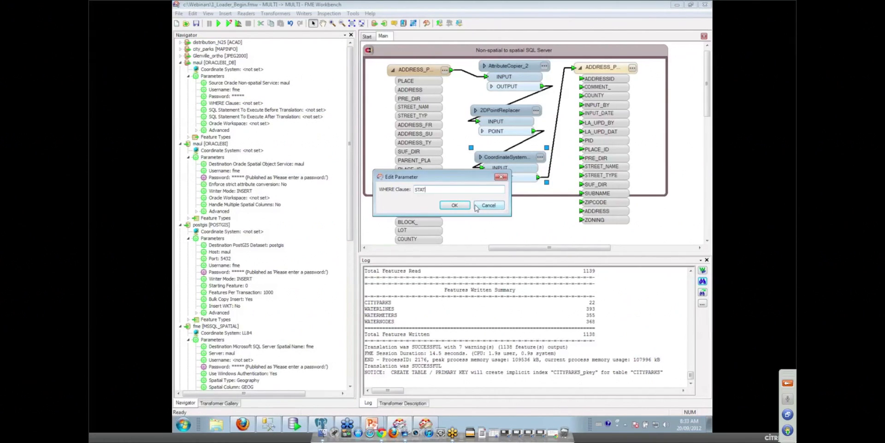
{"action": "type", "text": "="}
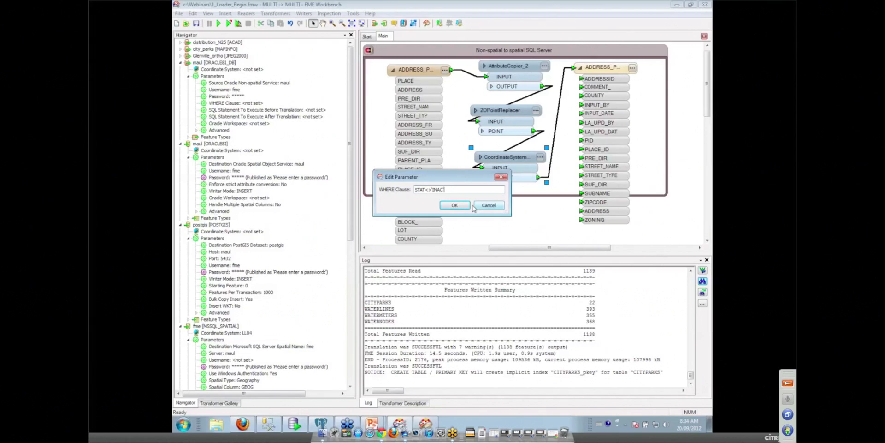
{"action": "left_click", "coordinate": [455, 205]}
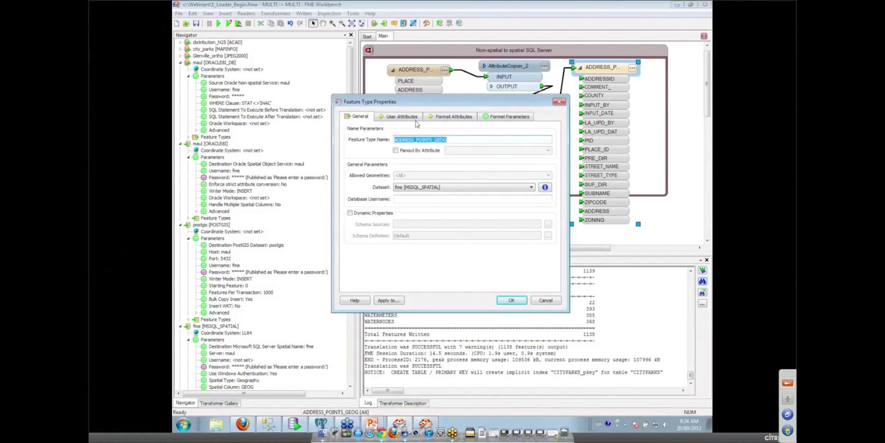
{"action": "left_click", "coordinate": [401, 116]}
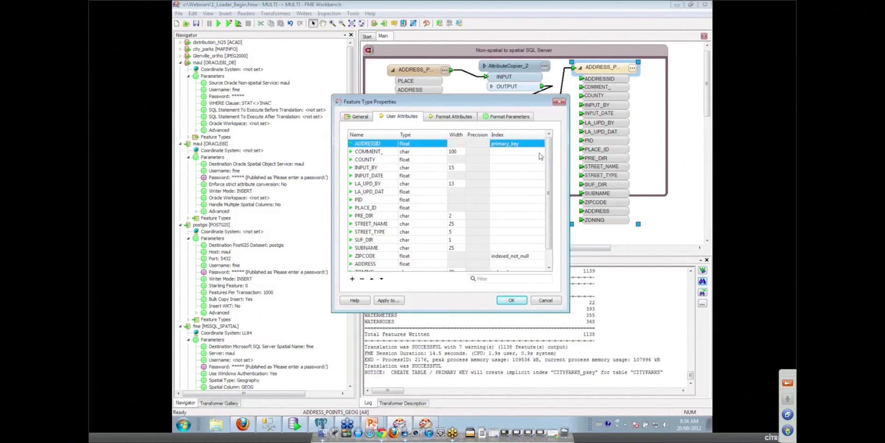
{"action": "scroll", "scroll_direction": "down", "scroll_amount": 3}
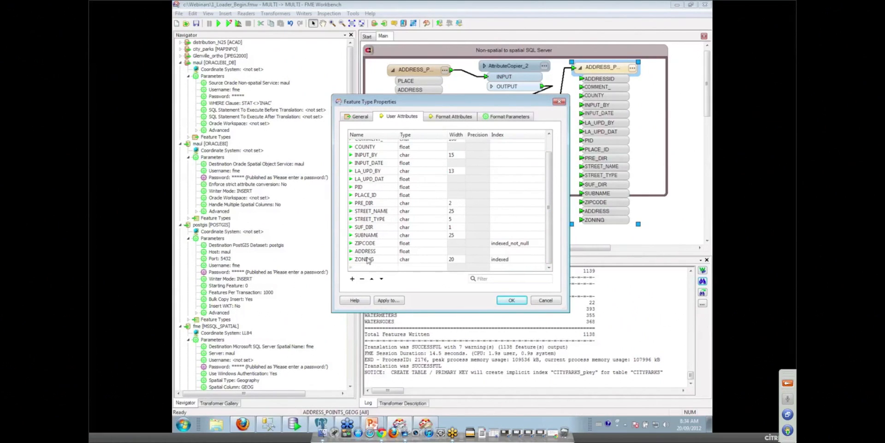
{"action": "mouse_move", "coordinate": [362, 264]}
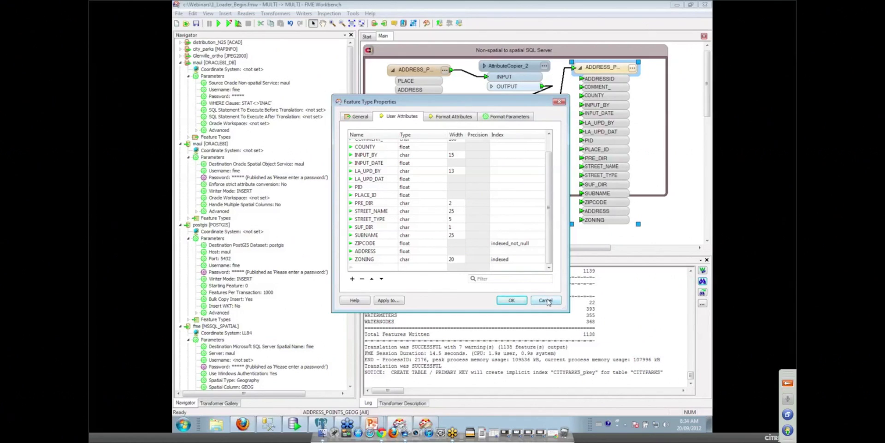
{"action": "left_click", "coordinate": [545, 299]}
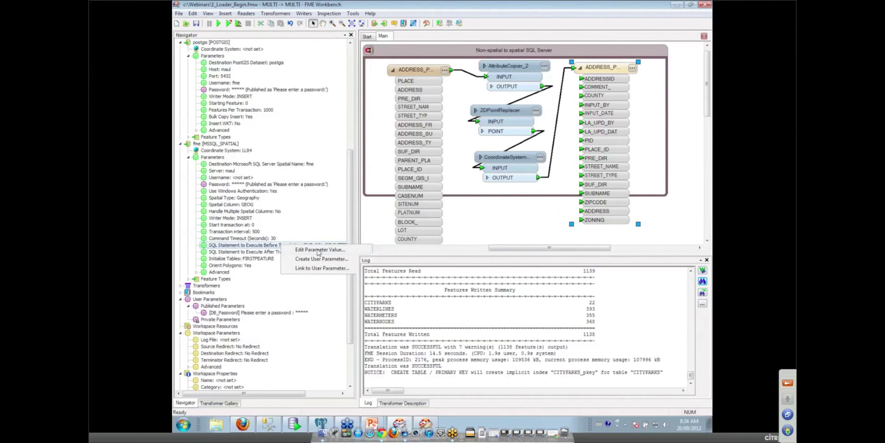
{"action": "left_click", "coordinate": [319, 249]}
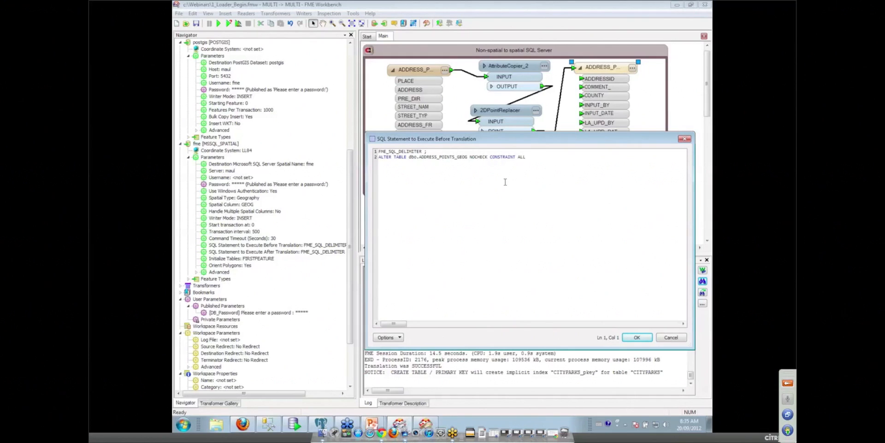
{"action": "mouse_move", "coordinate": [672, 337]}
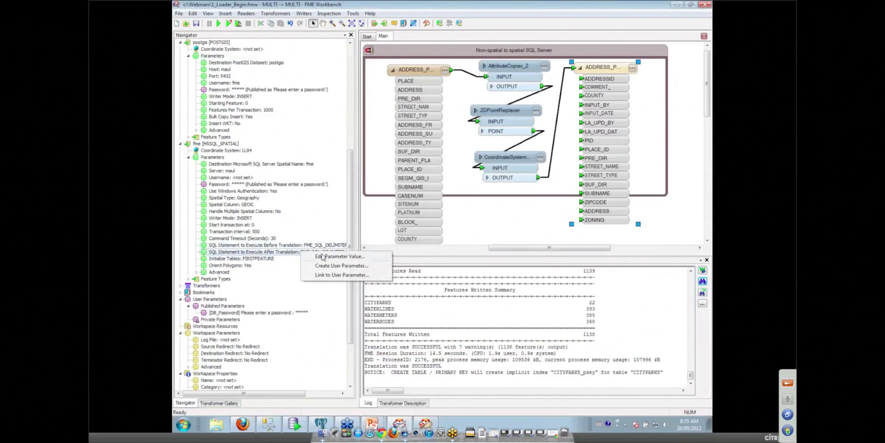
{"action": "left_click", "coordinate": [339, 257]}
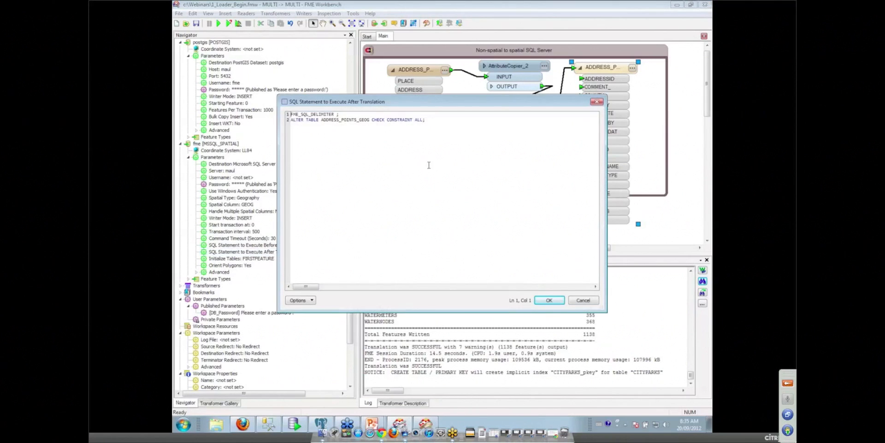
{"action": "mouse_move", "coordinate": [454, 182]}
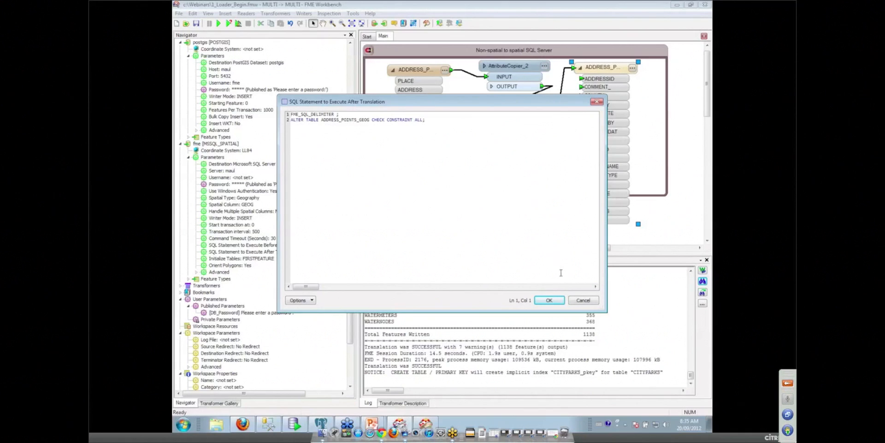
{"action": "left_click", "coordinate": [549, 299]}
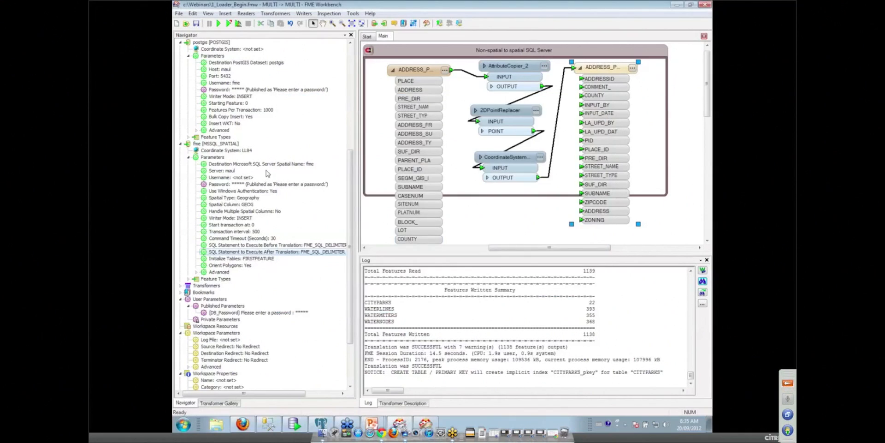
{"action": "mouse_move", "coordinate": [280, 192]}
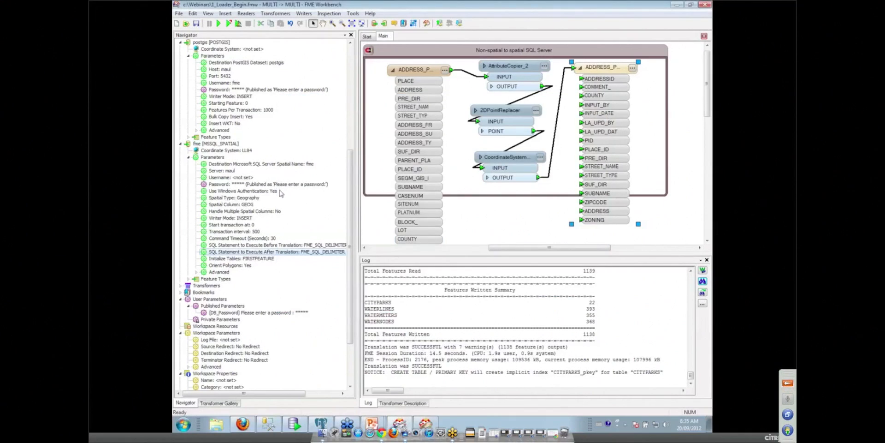